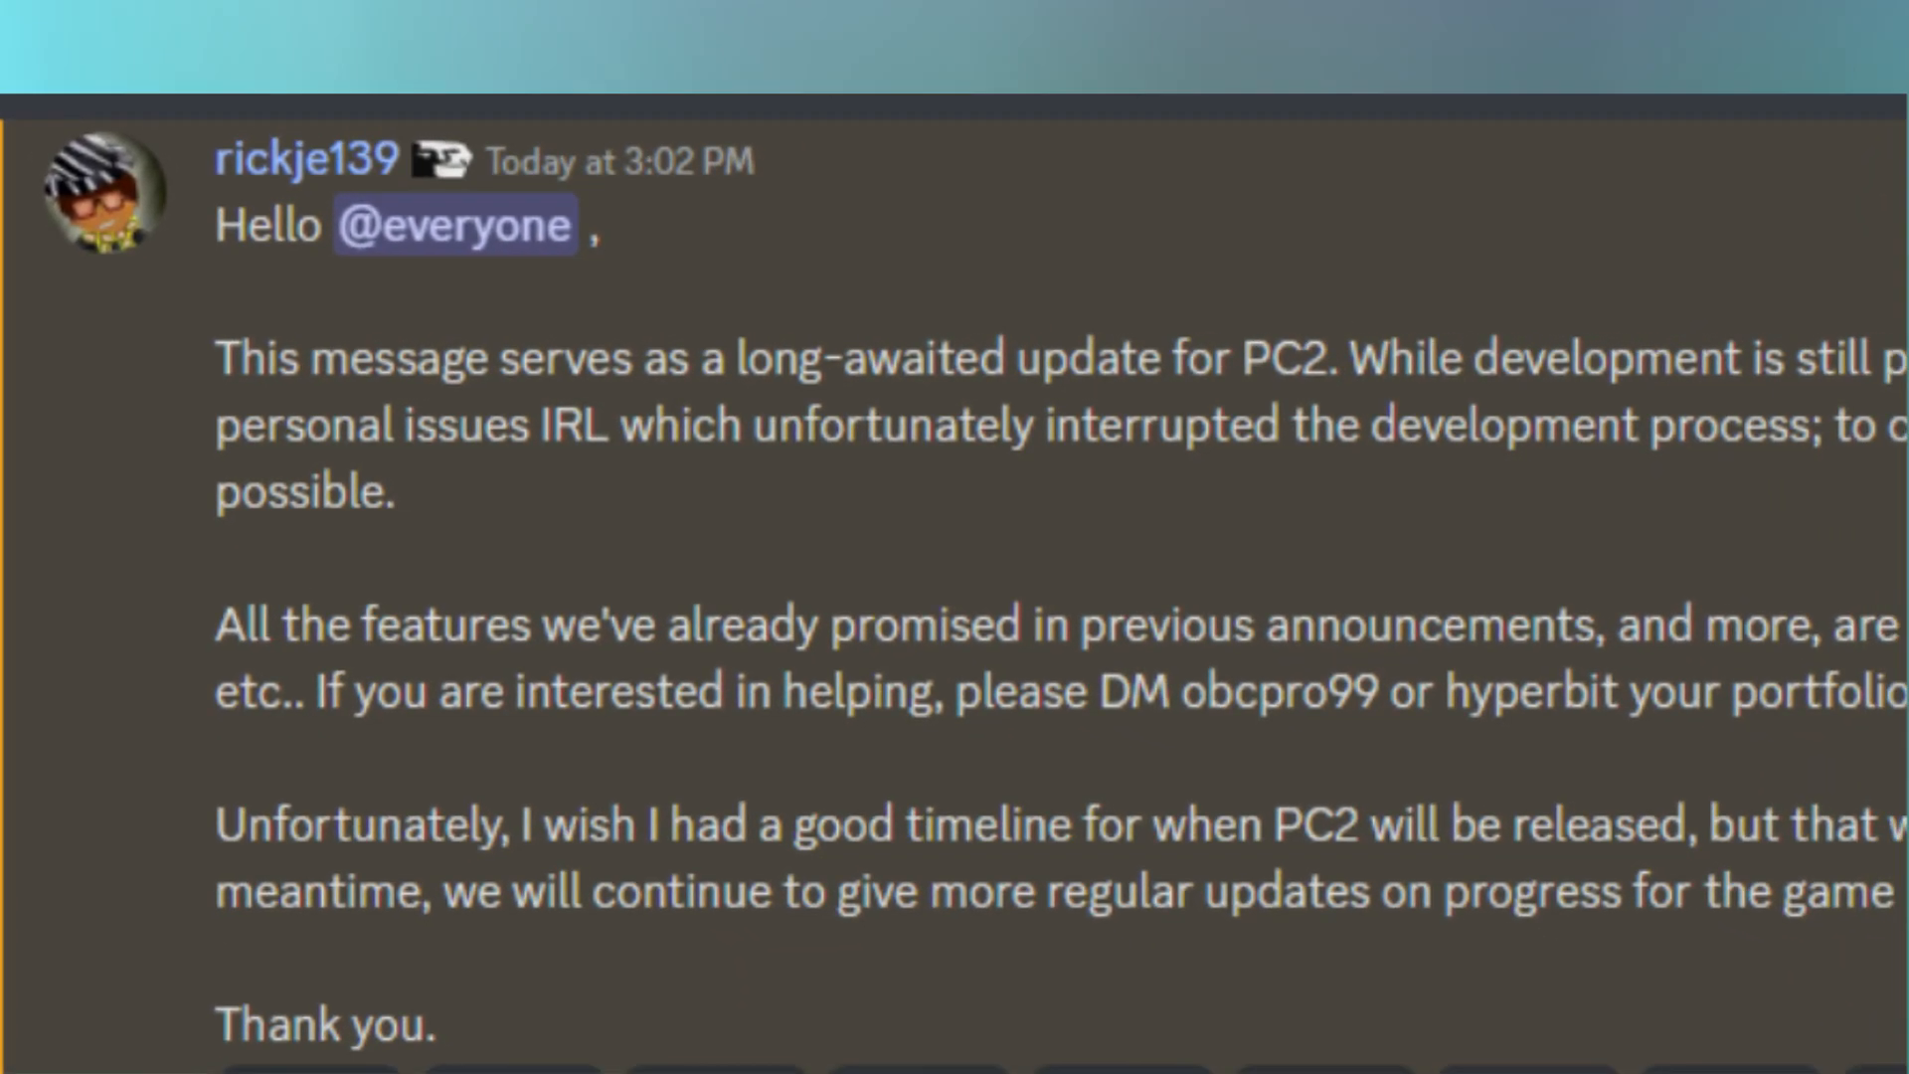
scroll("down", 3)
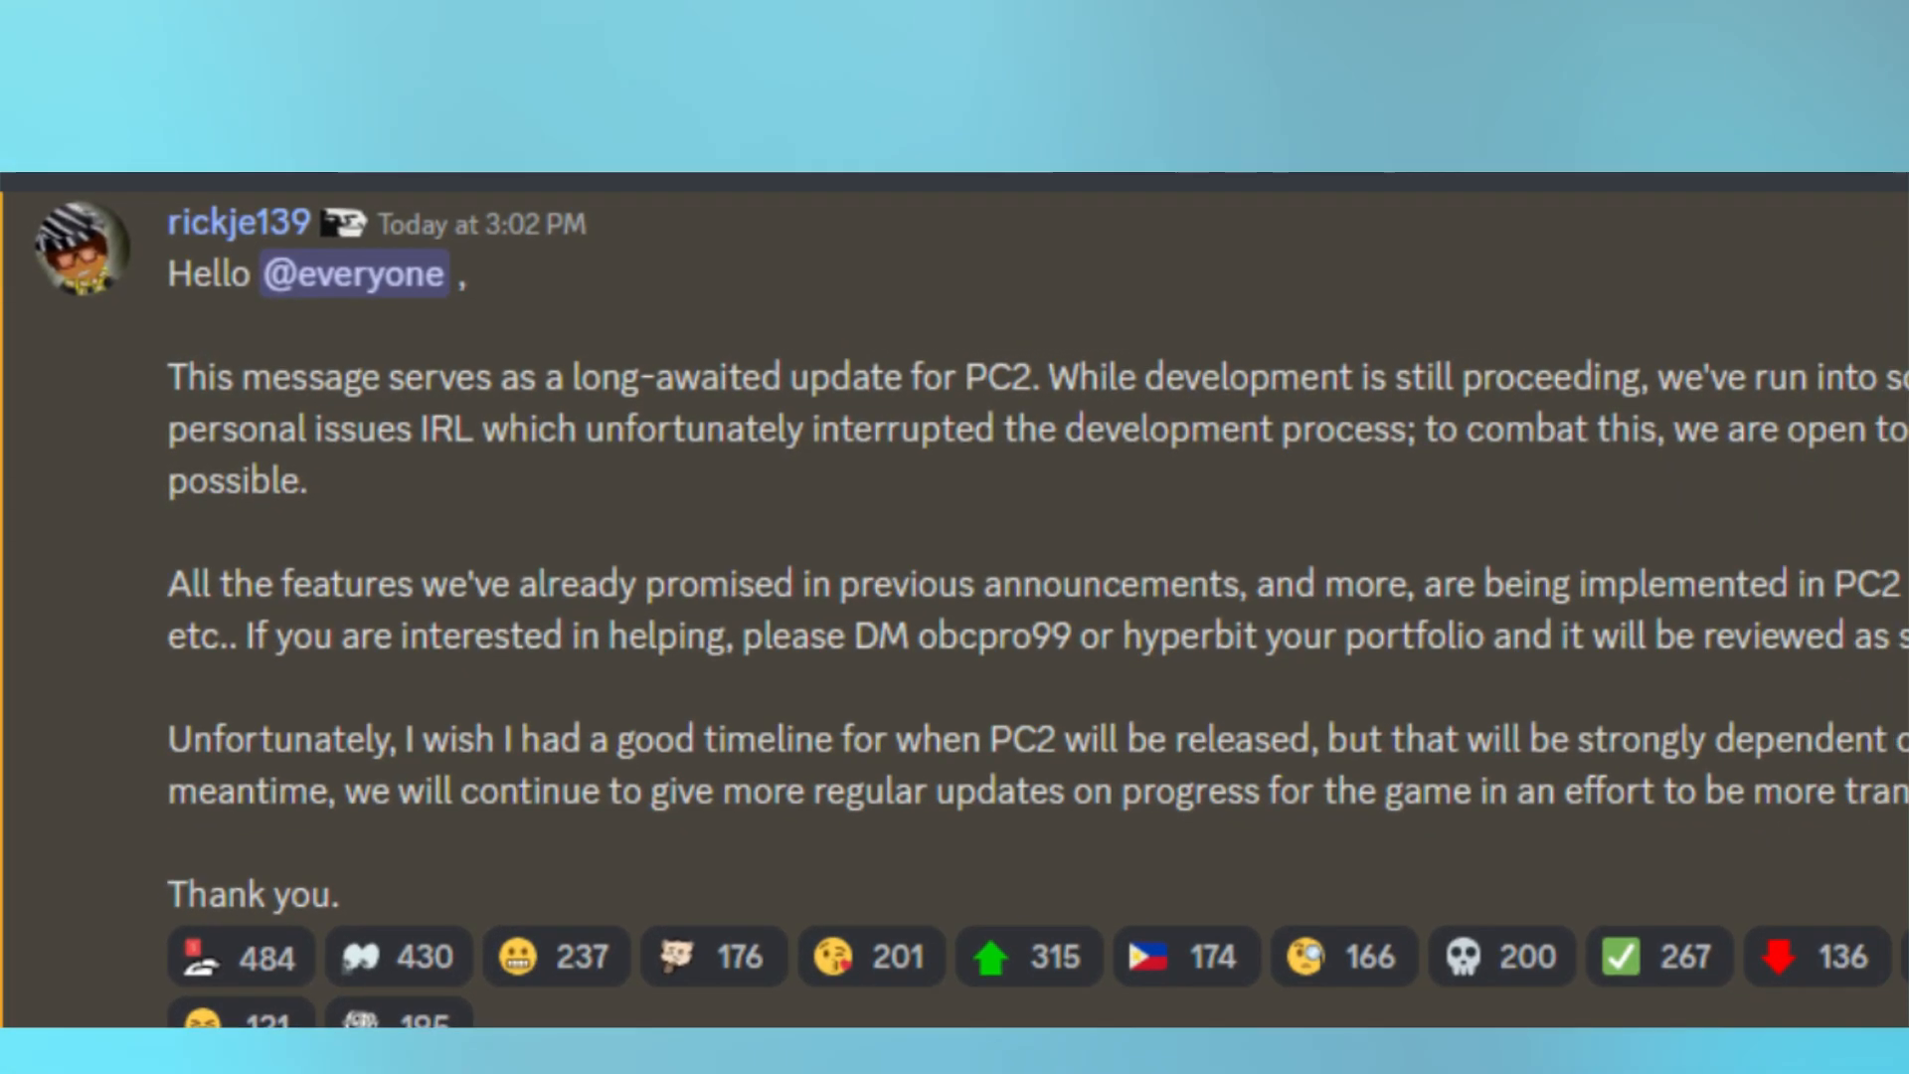
scroll("down", 3)
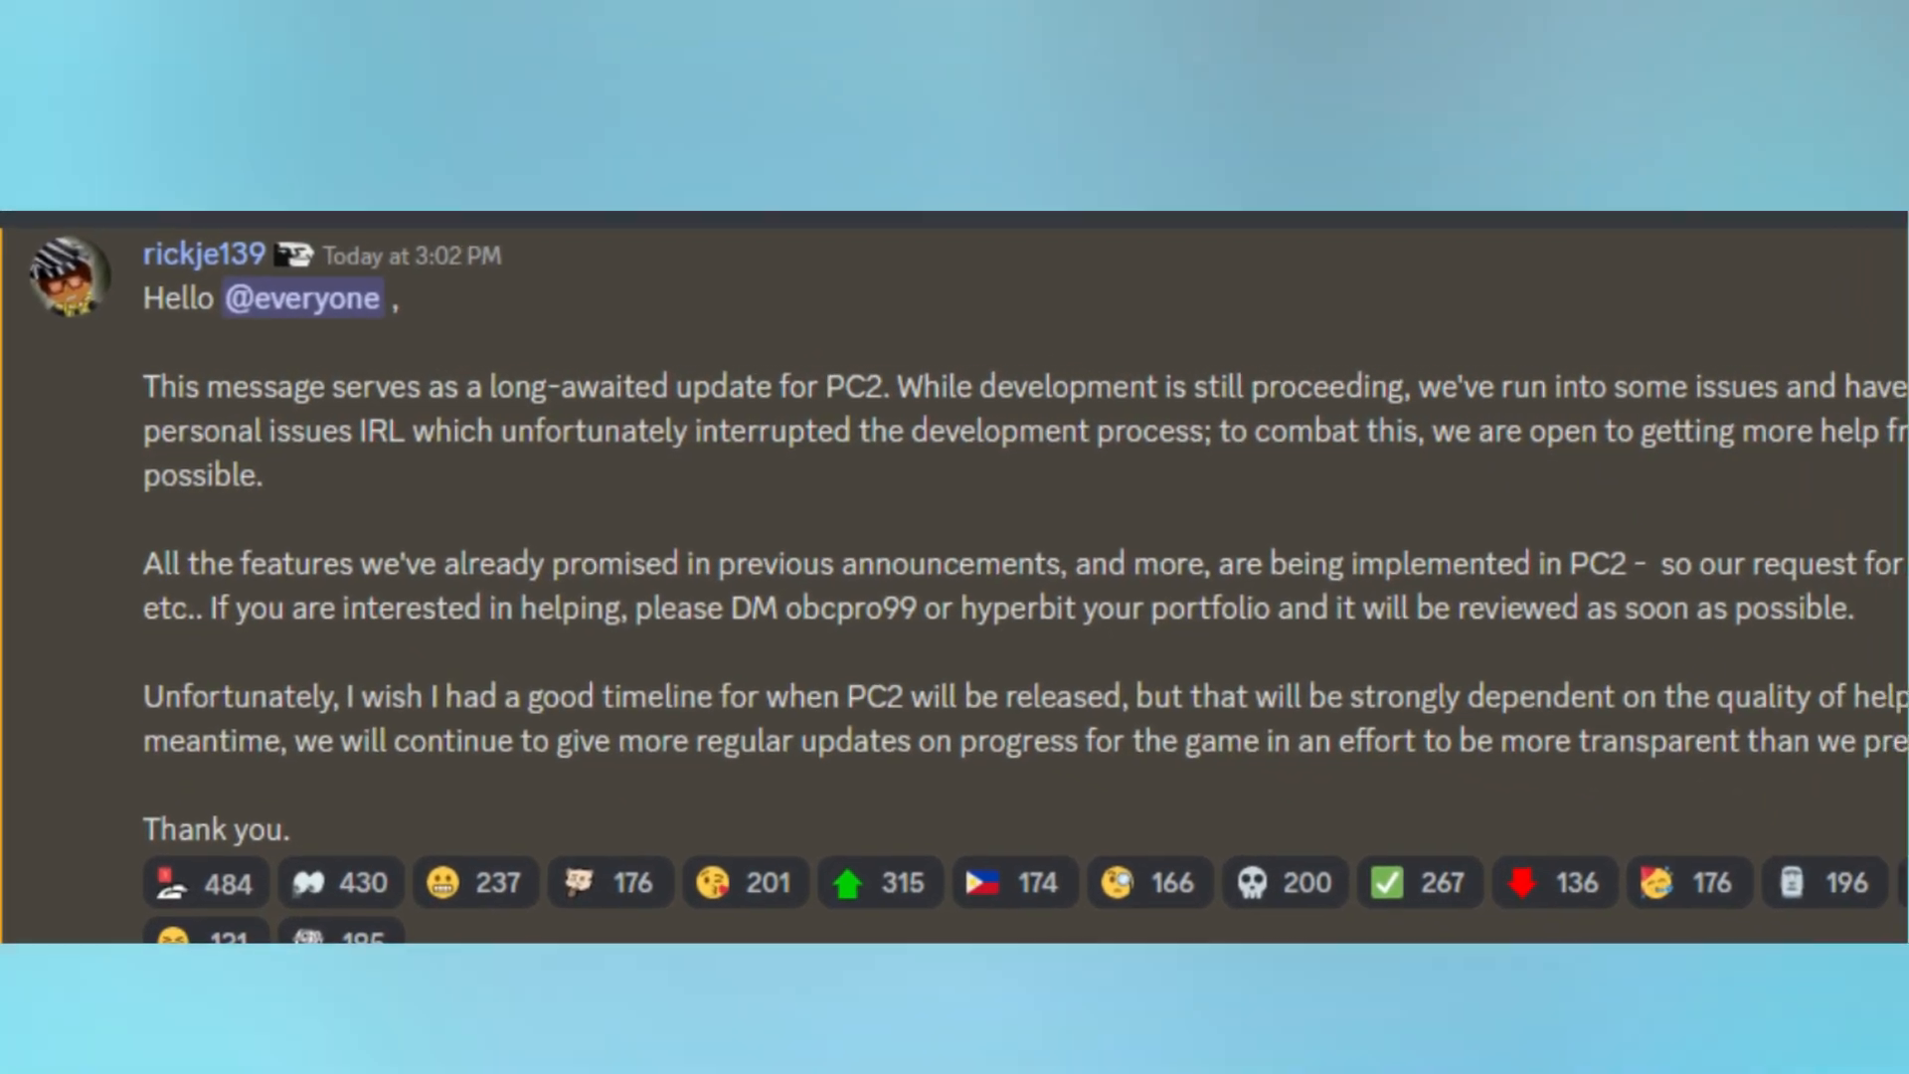